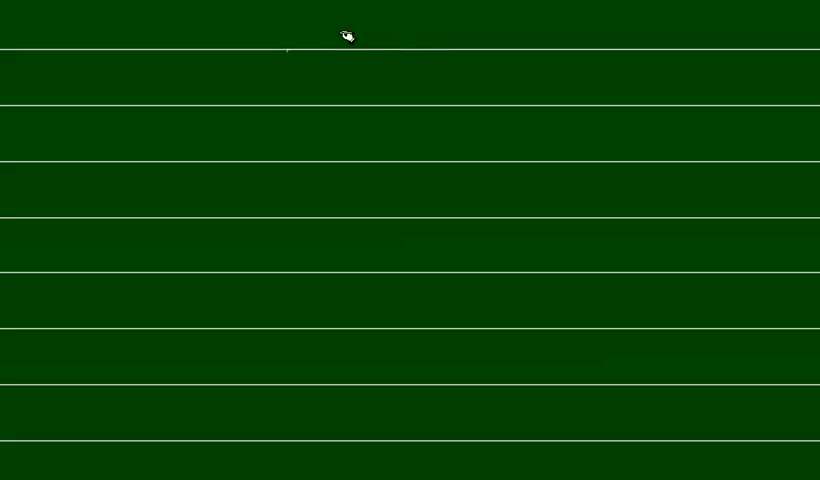
{"action": "mouse_move", "coordinate": [356, 52]}
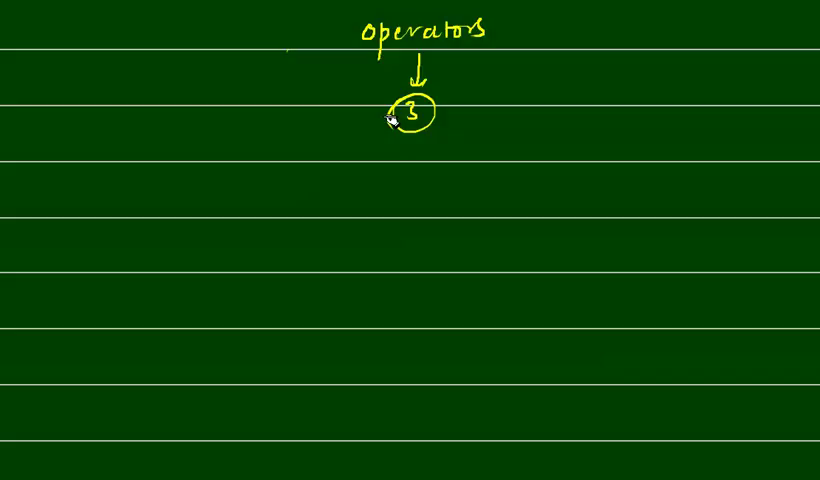
{"action": "mouse_move", "coordinate": [382, 136]}
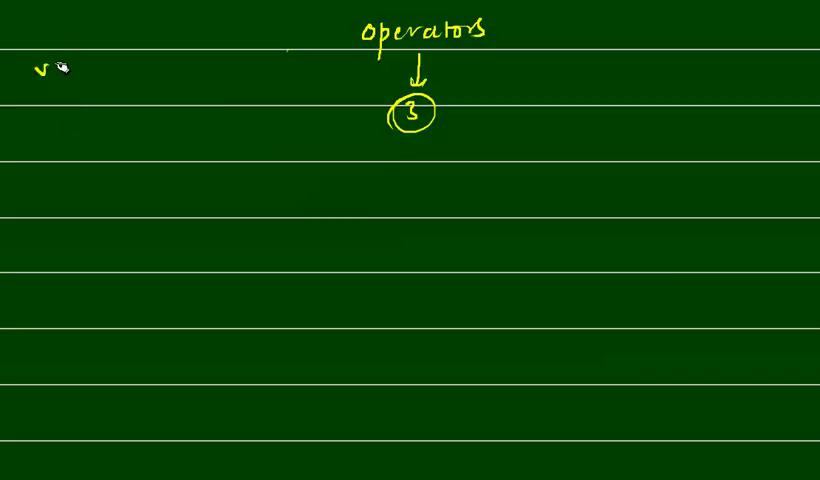
Step: Handwrite 'void main()', '{', 'int num=10;' and sketch a num memory box holding 10
{"action": "type", "text": "void w"}
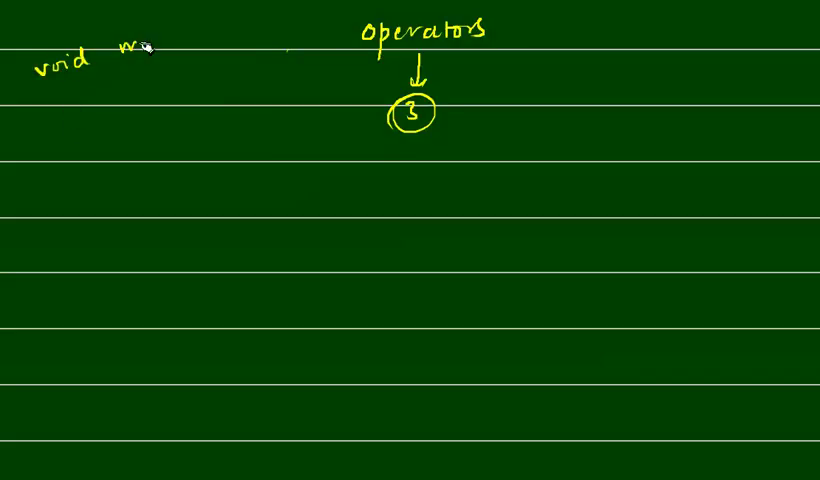
{"action": "type", "text": "main()"}
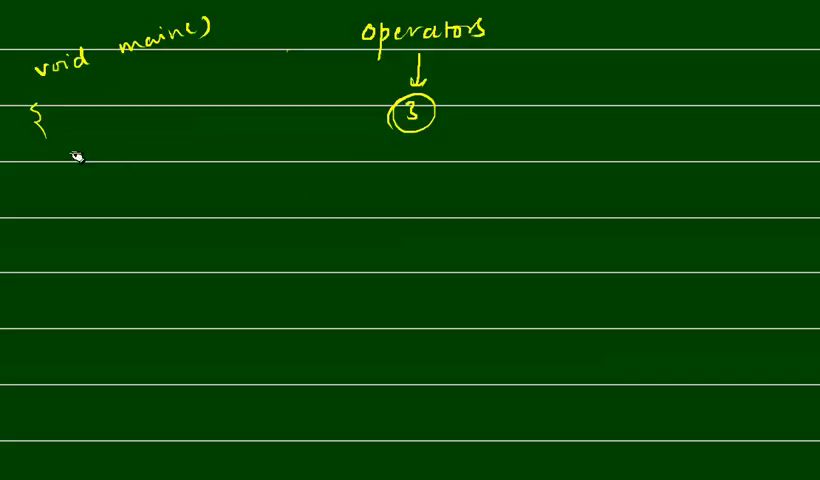
{"action": "type", "text": "int n"}
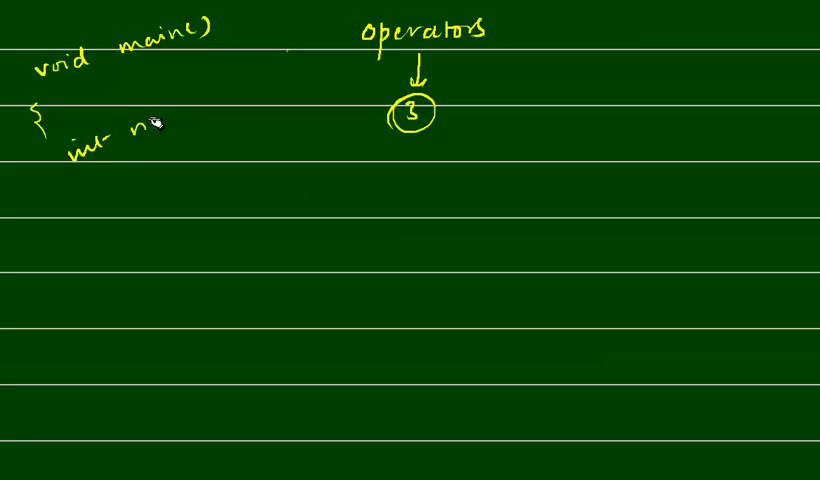
{"action": "type", "text": "um=10"}
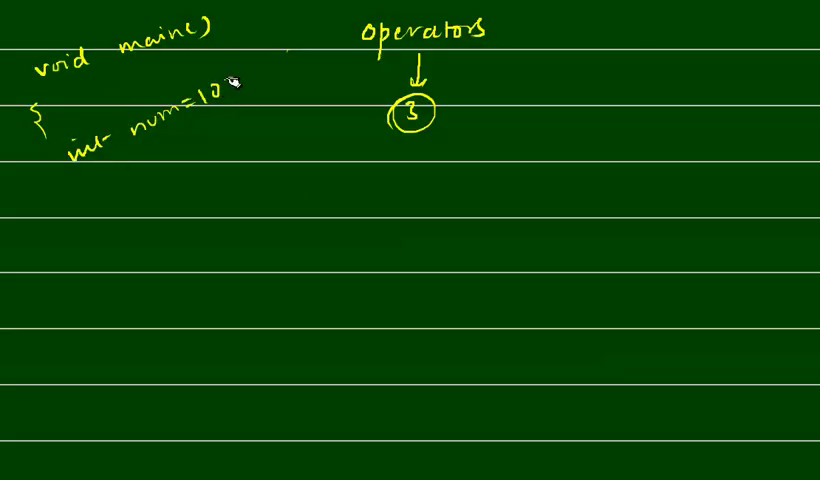
{"action": "left_click_drag", "start_coordinate": [584, 84], "coordinate": [660, 50]}
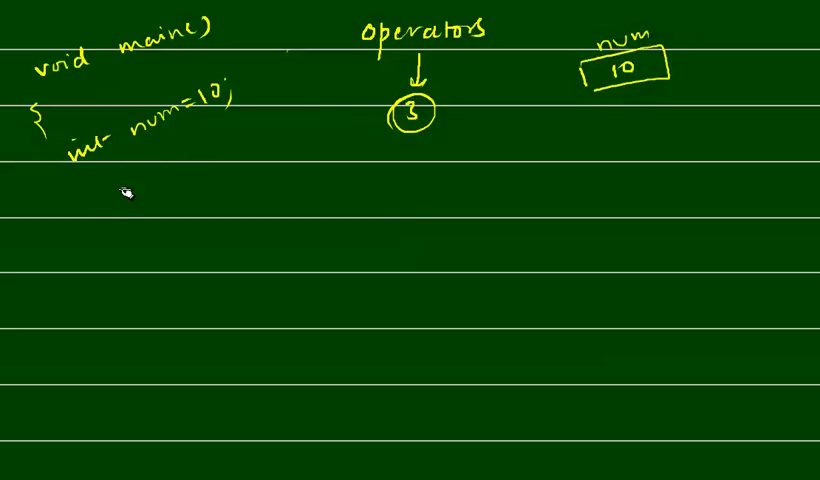
Step: Strike the first printf and write printf("%d %d %d", num, ++num, num++); then getch();
{"action": "type", "text": "print"}
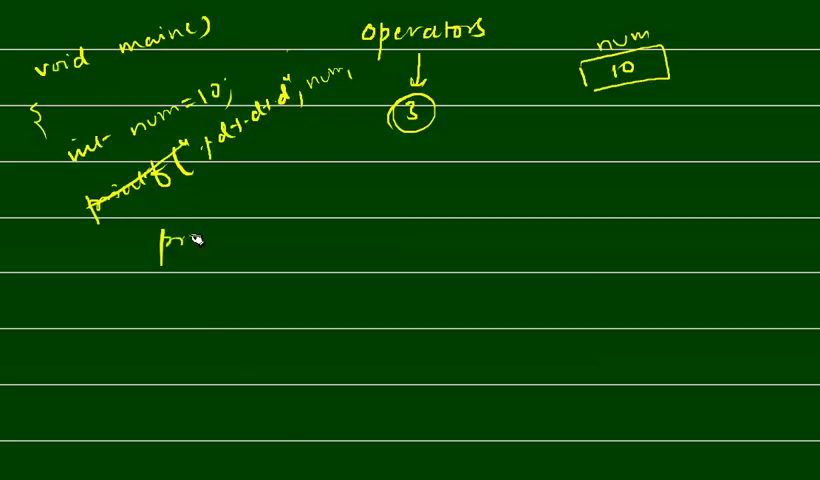
{"action": "type", "text": "printf(\"%d%d%d\", num,"}
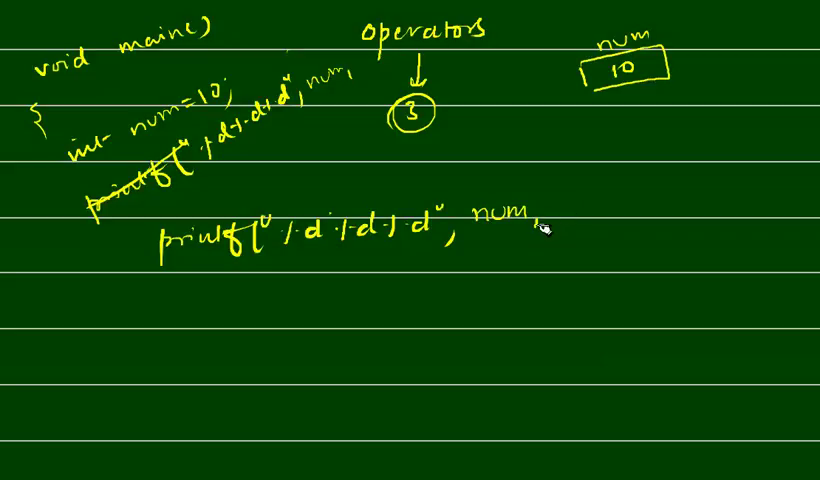
{"action": "type", "text": "++num, num++);"}
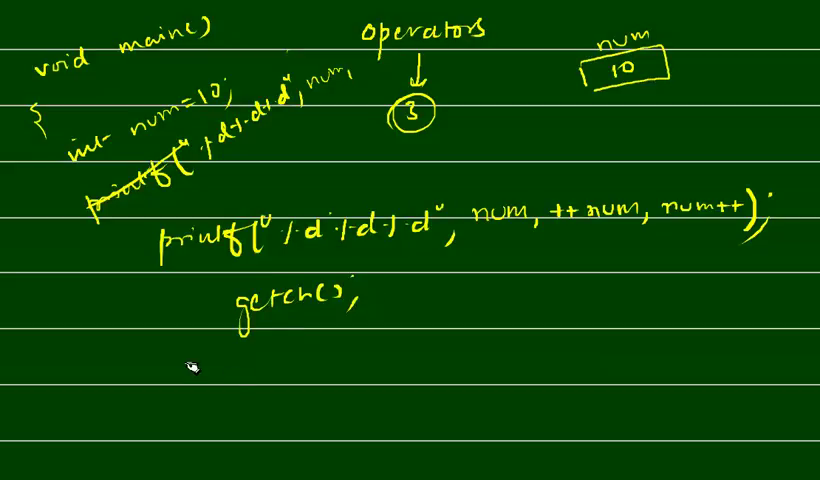
Step: Underline the three %d specifiers and draw arcs linking each to num, ++num, num++
{"action": "scroll", "scroll_direction": "down", "scroll_amount": 3}
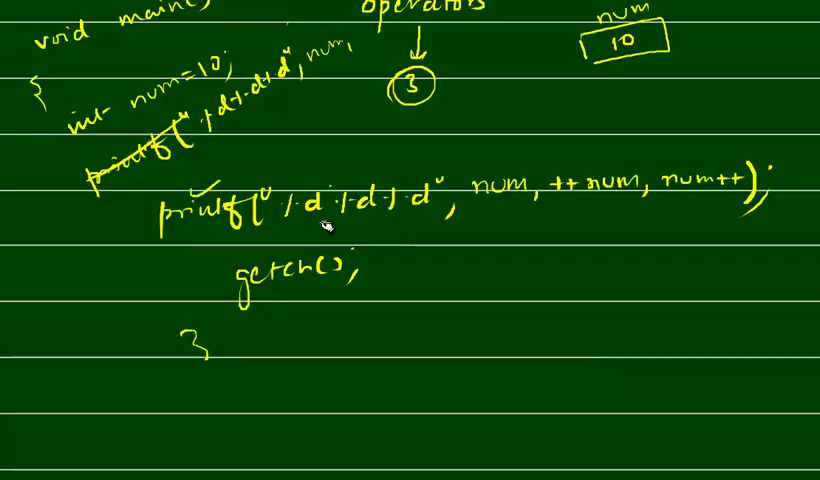
{"action": "left_click_drag", "start_coordinate": [280, 228], "coordinate": [440, 228]}
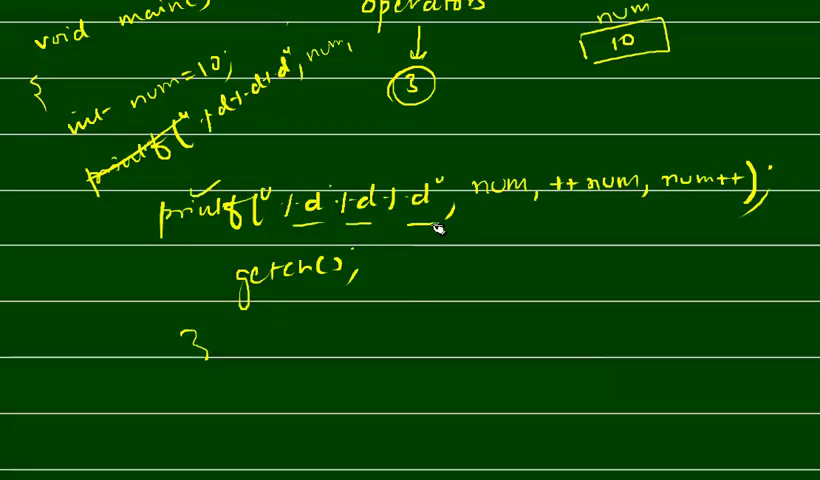
{"action": "mouse_move", "coordinate": [698, 208]}
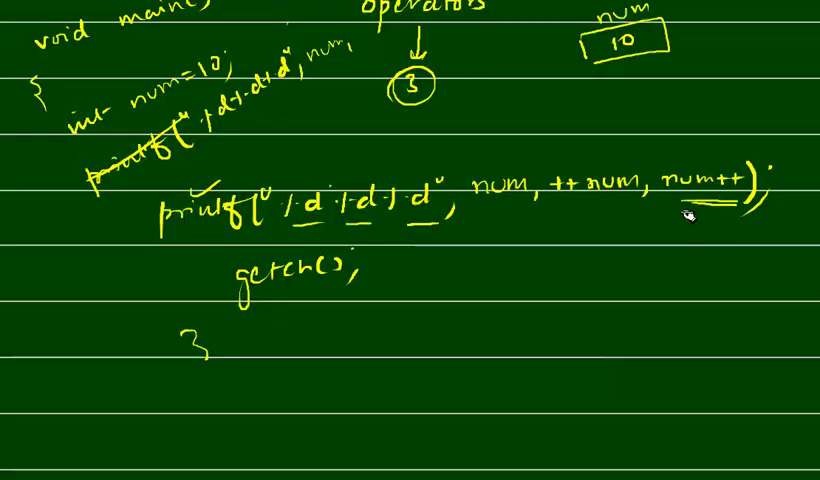
{"action": "left_click_drag", "start_coordinate": [690, 204], "coordinate": [480, 150]}
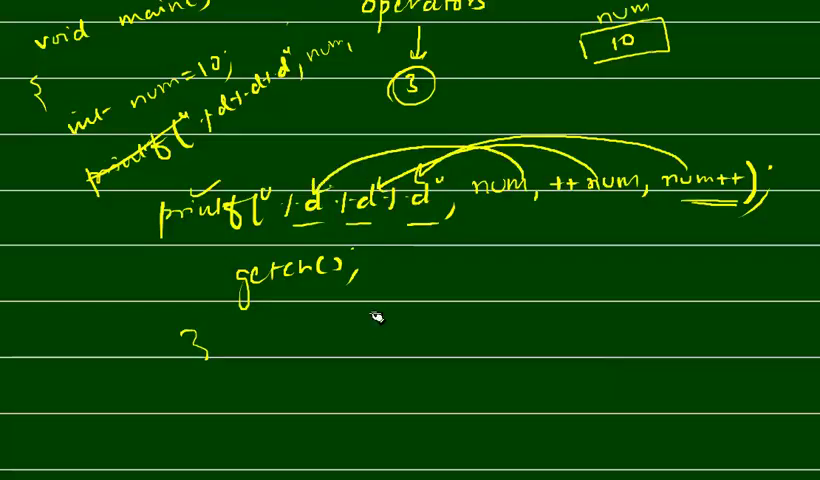
{"action": "mouse_move", "coordinate": [736, 190]}
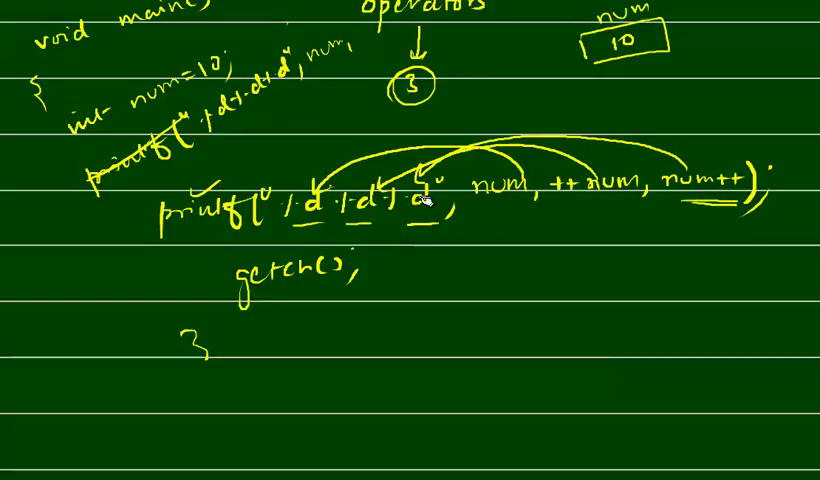
{"action": "mouse_move", "coordinate": [572, 332]}
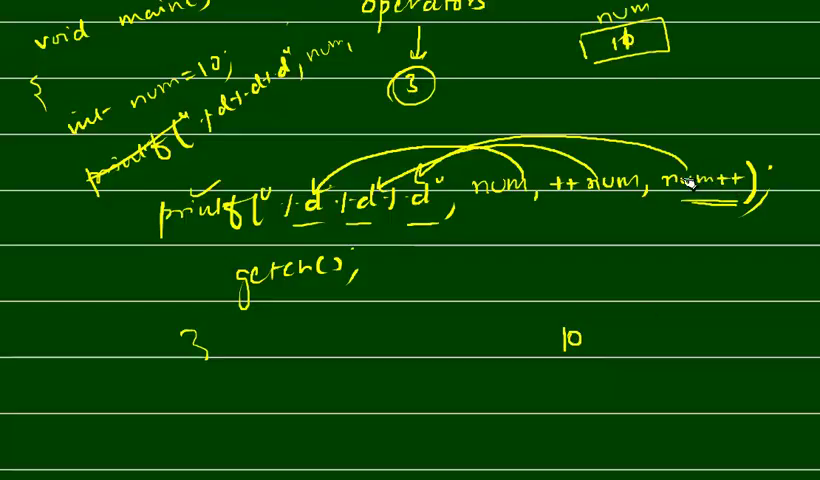
{"action": "mouse_move", "coordinate": [580, 200]}
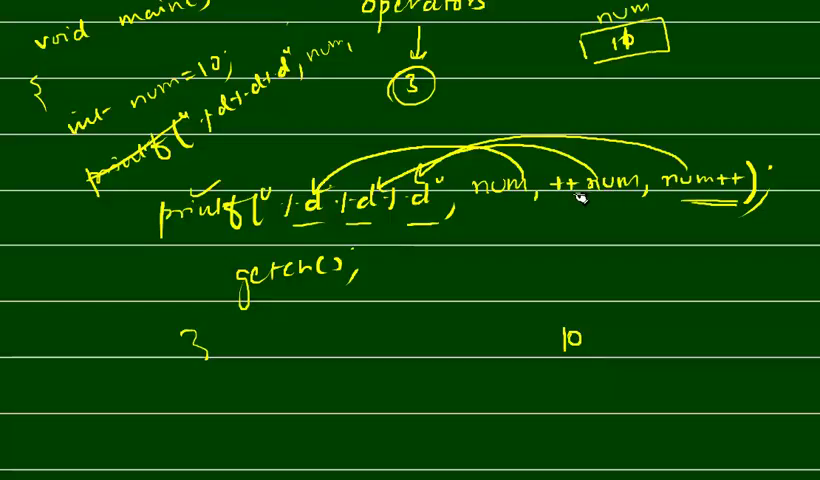
{"action": "mouse_move", "coordinate": [620, 42]}
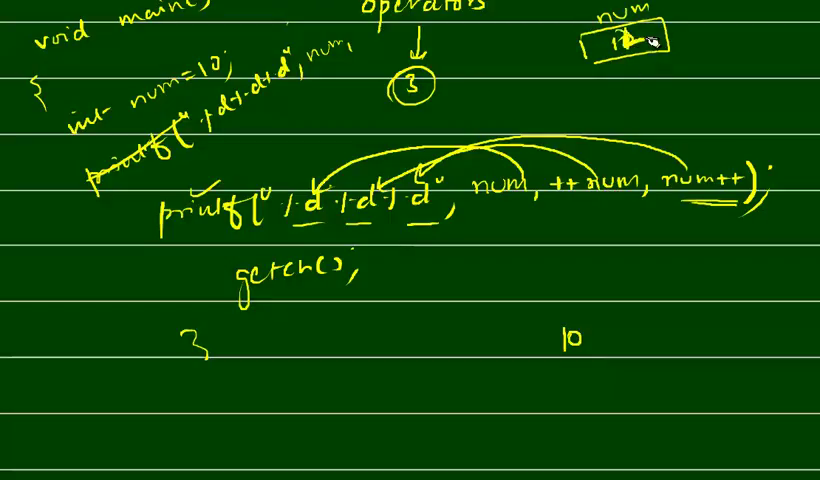
{"action": "mouse_move", "coordinate": [496, 356]}
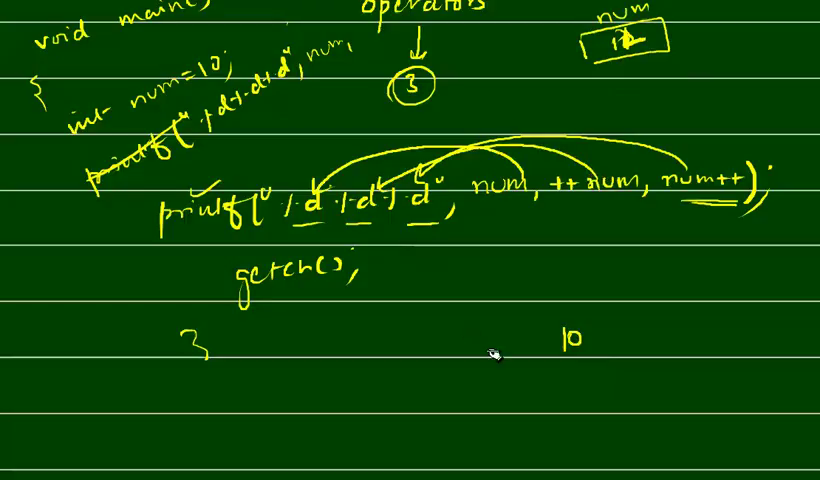
Step: Handwrite the program output '12 12 10' in the bordered area below the code
{"action": "type", "text": "12 12"}
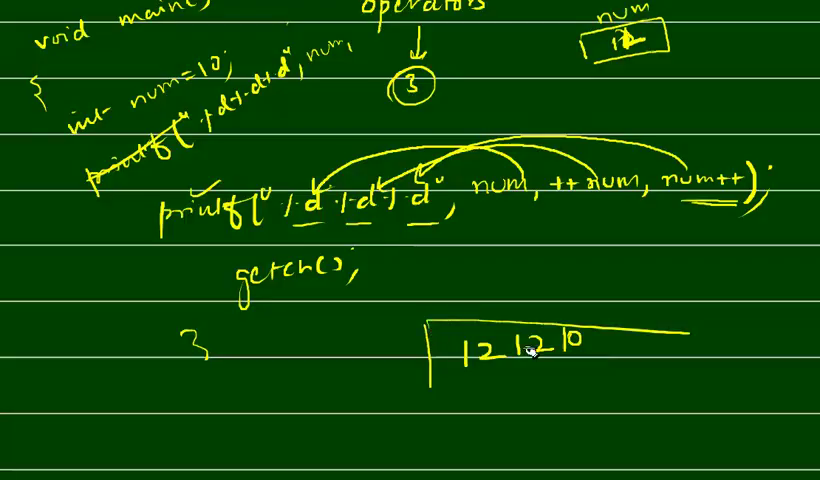
{"action": "mouse_move", "coordinate": [580, 348]}
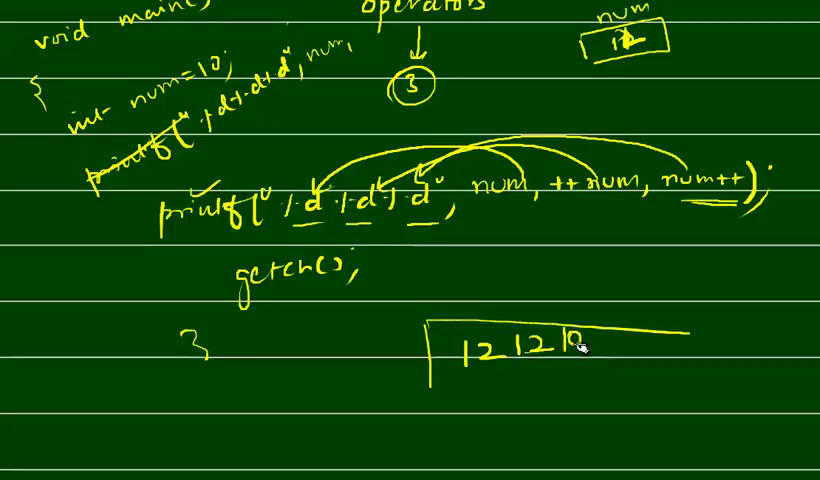
{"action": "mouse_move", "coordinate": [124, 96]}
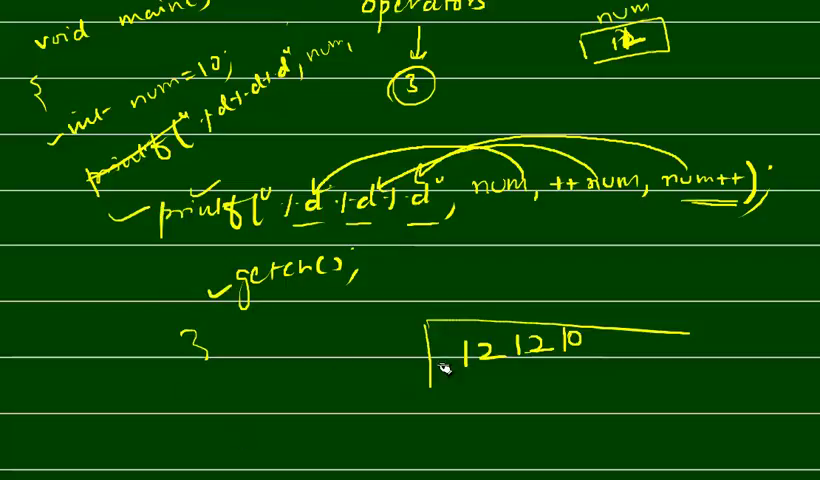
{"action": "mouse_move", "coordinate": [562, 370]}
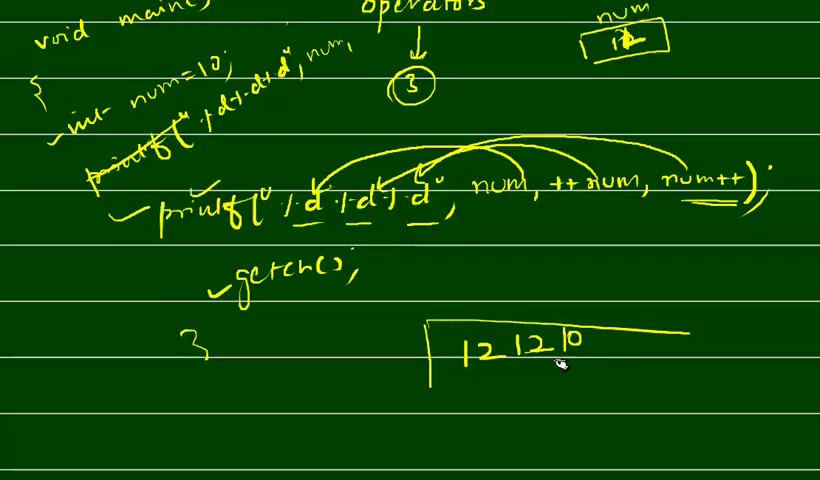
{"action": "mouse_move", "coordinate": [670, 202]}
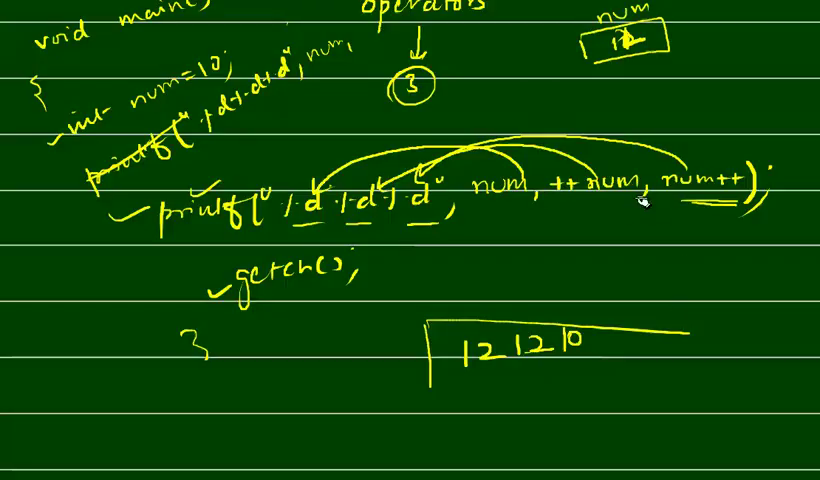
{"action": "mouse_move", "coordinate": [680, 204]}
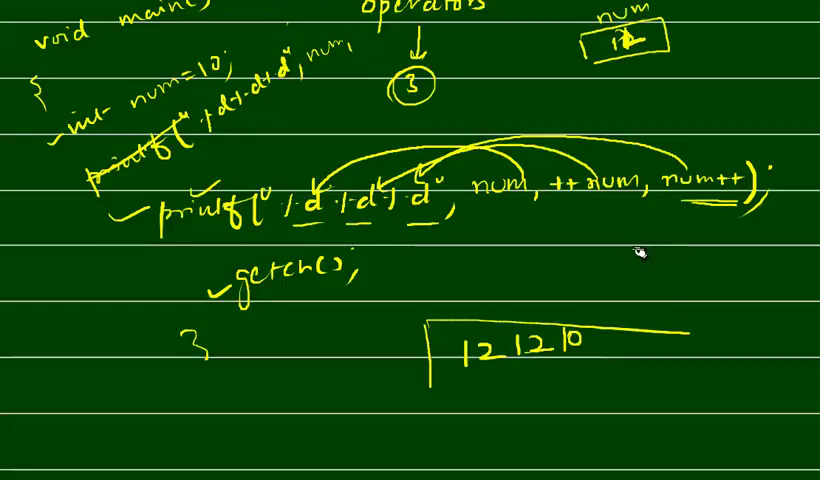
{"action": "mouse_move", "coordinate": [608, 240]}
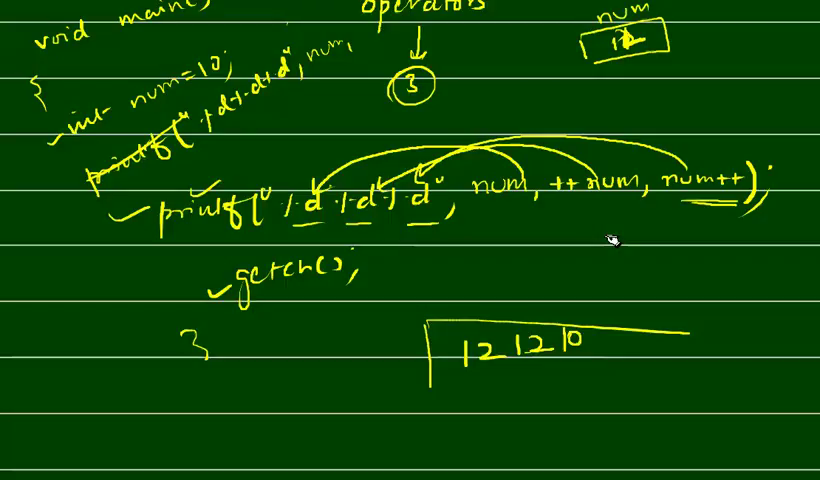
{"action": "mouse_move", "coordinate": [270, 218]}
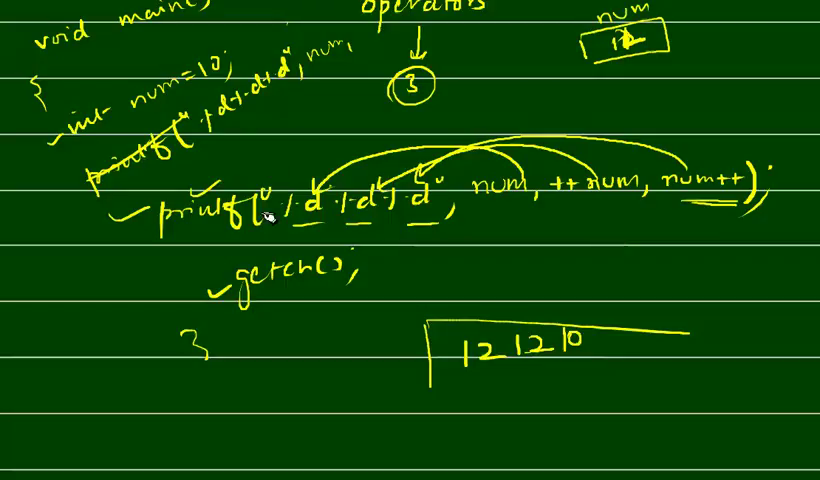